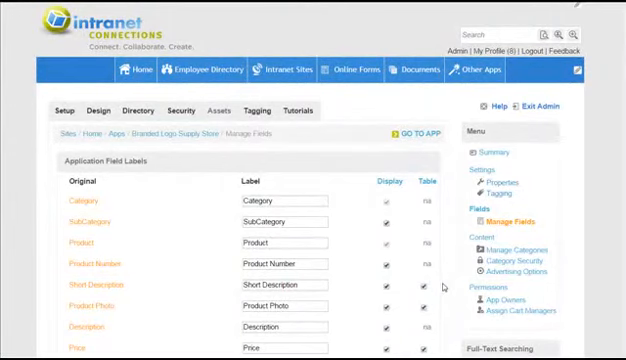
# - Review Manage Fields and bring up the store's category listing with Logo Giveaways and Logo Shirts
pyautogui.scroll(-3)
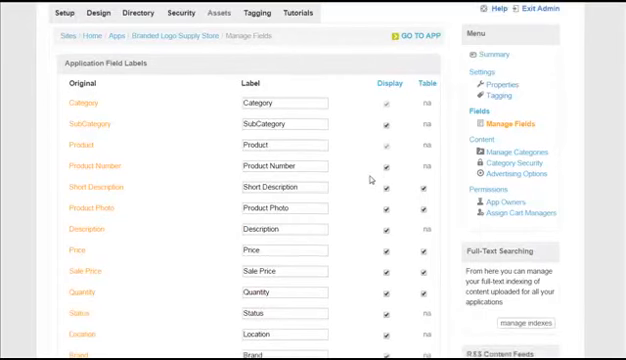
pyautogui.moveTo(364, 198)
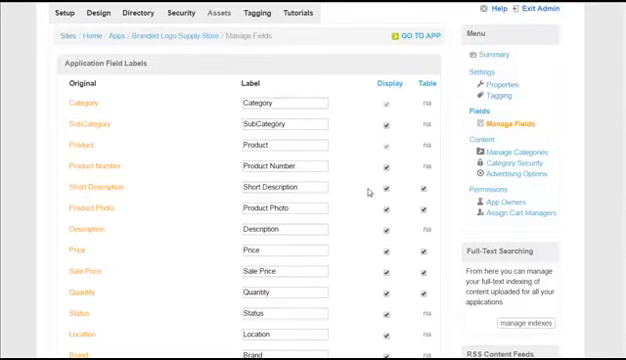
pyautogui.scroll(-3)
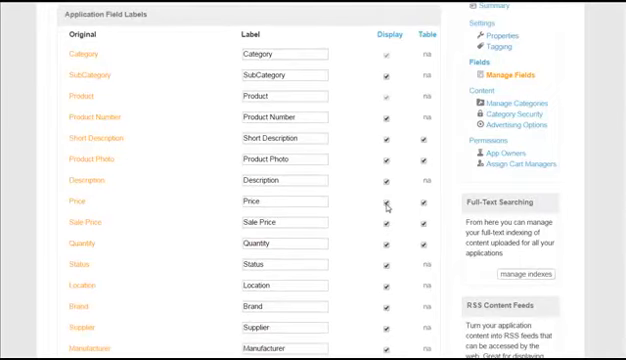
pyautogui.click(388, 204)
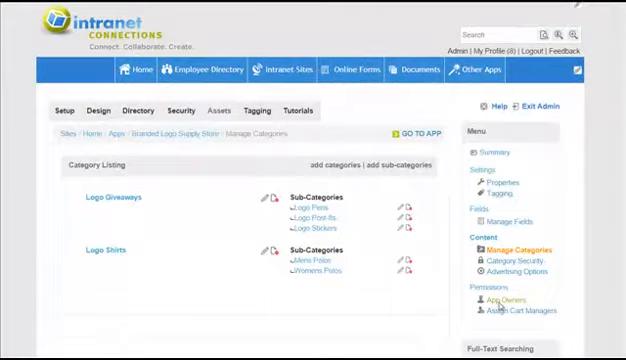
# - Go from App Owners to the Assign Cart Managers page listing available staff
pyautogui.click(508, 300)
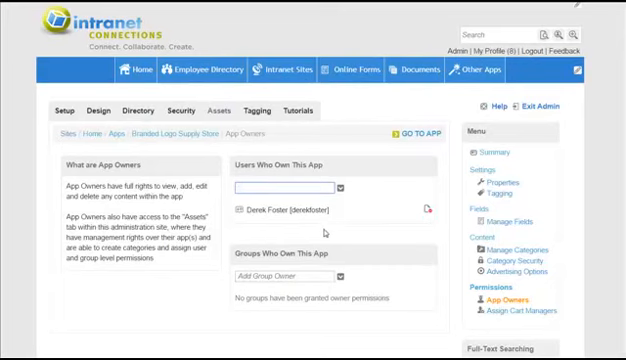
pyautogui.moveTo(520, 312)
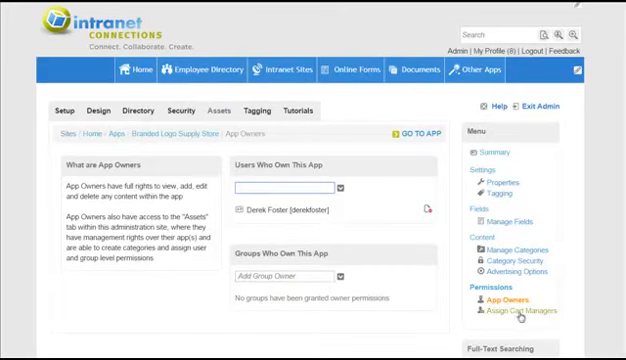
pyautogui.click(512, 312)
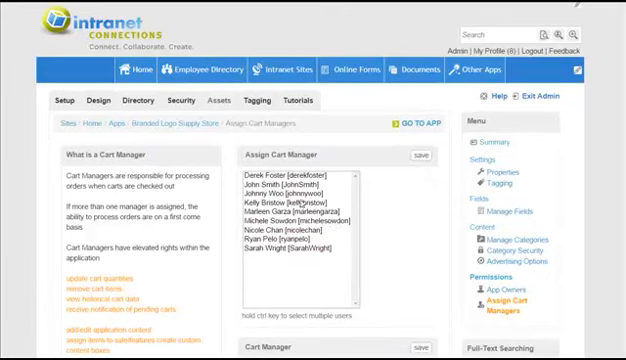
# - Assign two staff members as cart managers and save, showing them in the Cart Manager section
pyautogui.click(290, 200)
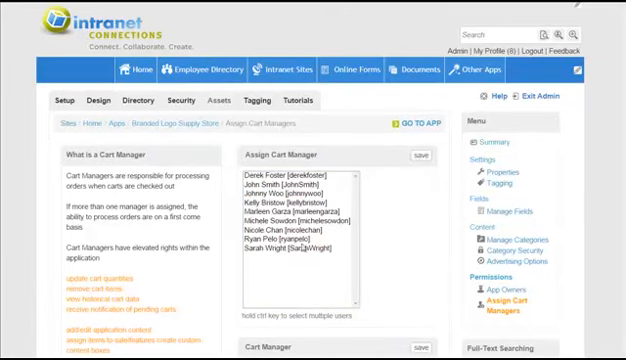
pyautogui.click(296, 240)
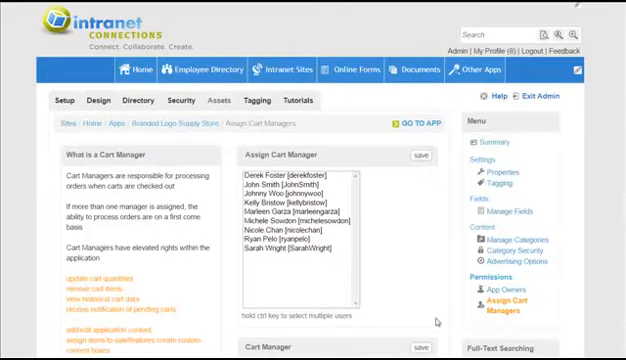
pyautogui.scroll(-3)
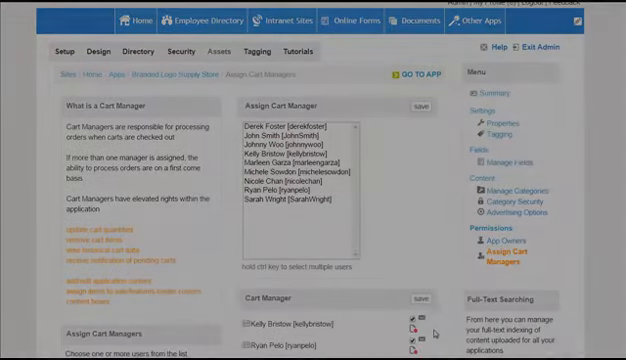
# - Return to the store app and open the empty Logo Stickers category under Logo Giveaways
pyautogui.click(406, 76)
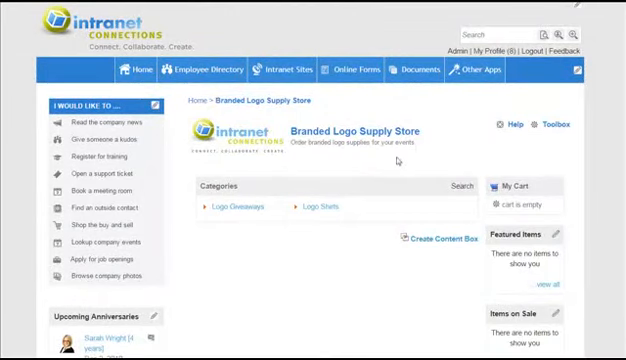
pyautogui.moveTo(284, 222)
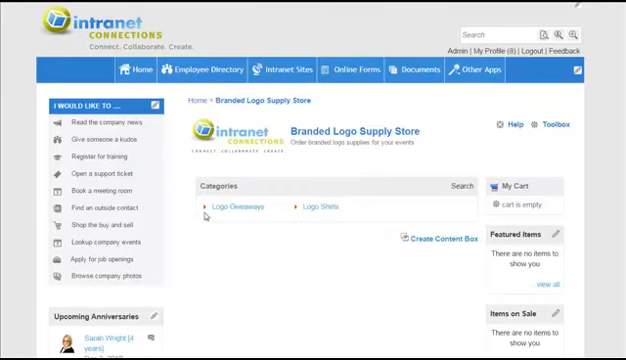
pyautogui.click(216, 208)
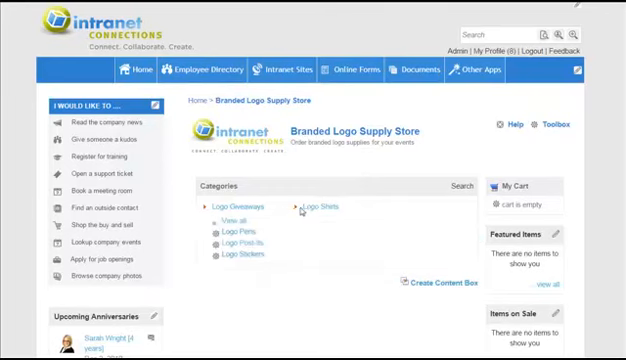
pyautogui.click(312, 206)
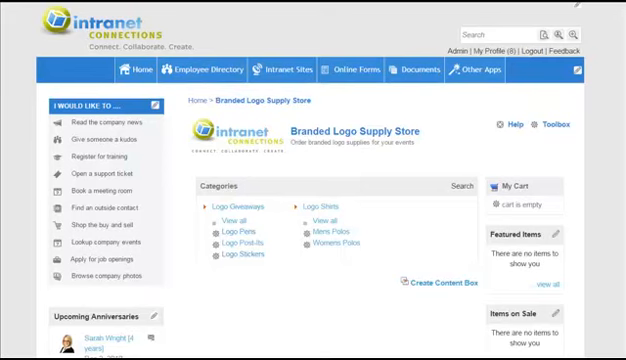
pyautogui.moveTo(238, 340)
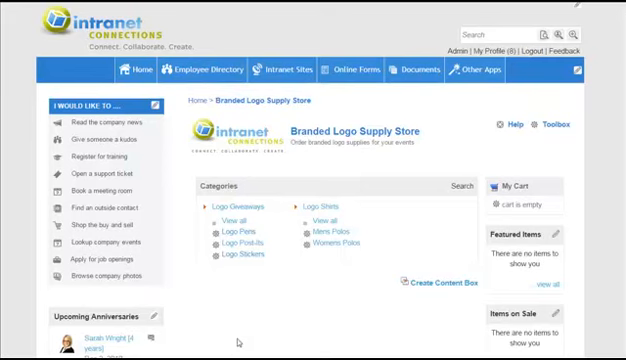
pyautogui.click(238, 258)
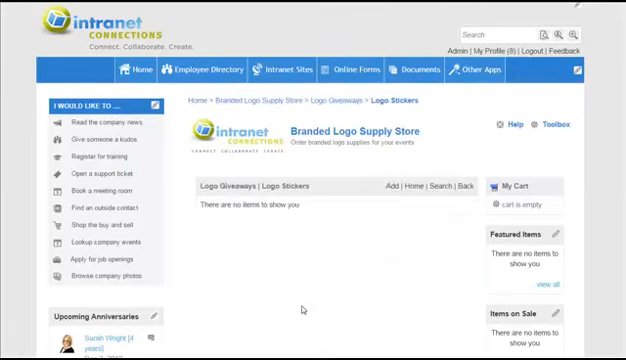
pyautogui.moveTo(372, 276)
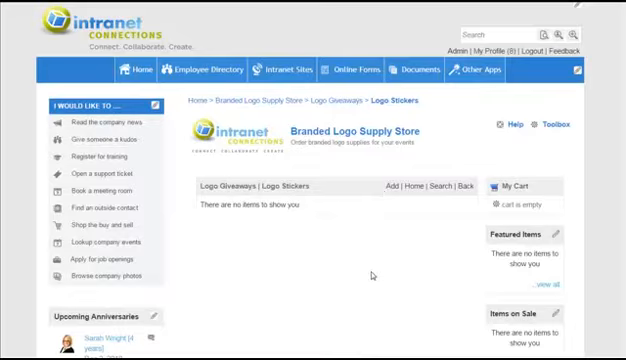
# - Add a Logo Stickers item: Let's Connect Sticker, number 123, short description, photo, quantity 1000
pyautogui.click(388, 188)
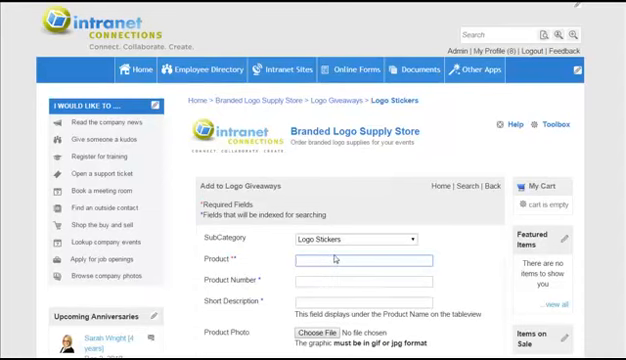
pyautogui.write("Let's Connect Sticker")
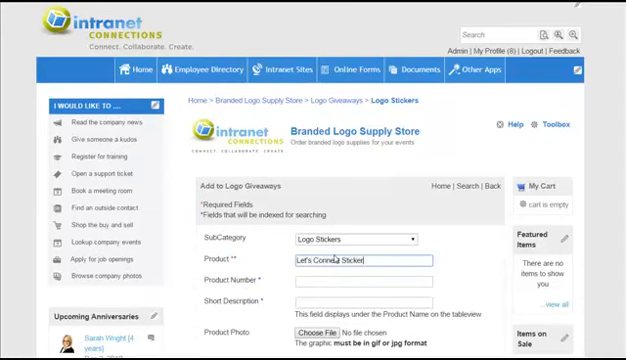
pyautogui.write('123')
pyautogui.click(362, 302)
pyautogui.write('4" X 4')
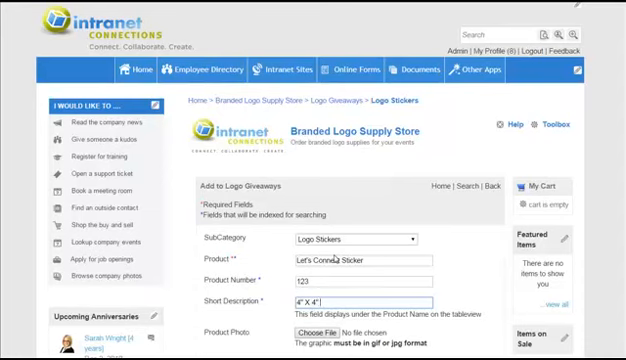
pyautogui.write('Logo Sticker - "Let\'s Connect')
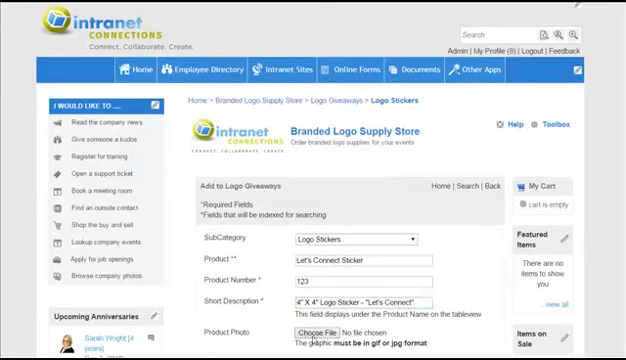
pyautogui.click(320, 332)
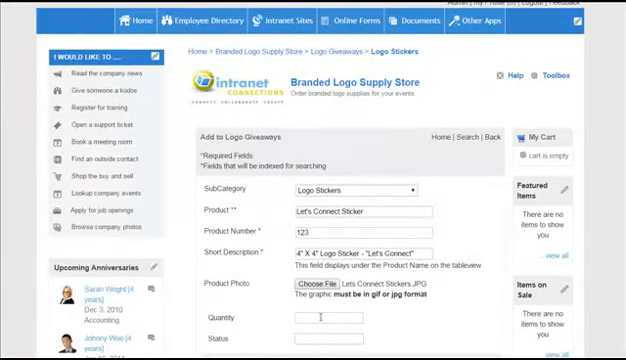
pyautogui.write('1000')
pyautogui.write('In')
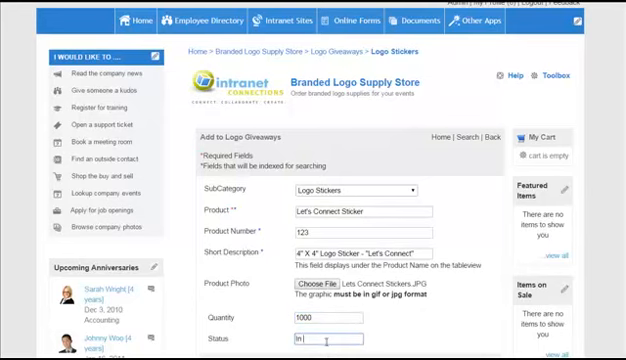
pyautogui.scroll(-3)
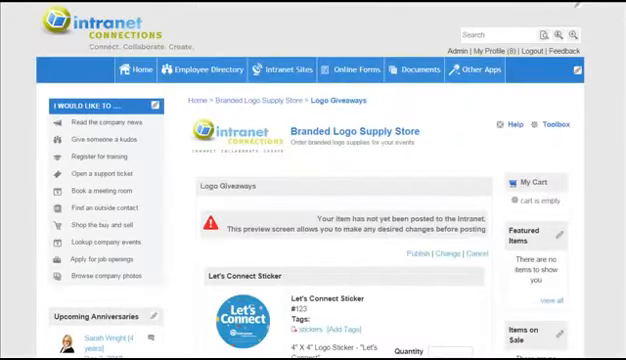
# - Review the saved Let's Connect Sticker preview showing number 123 and its not-yet-posted notice
pyautogui.scroll(-3)
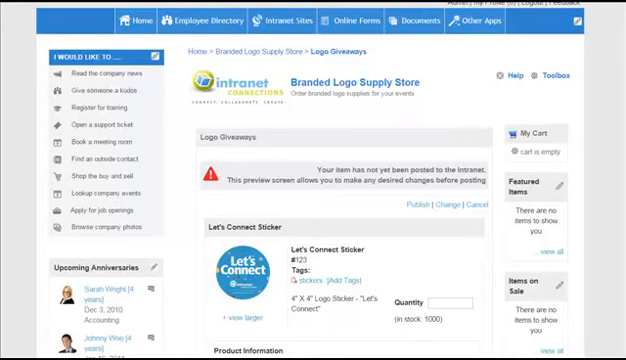
pyautogui.moveTo(412, 218)
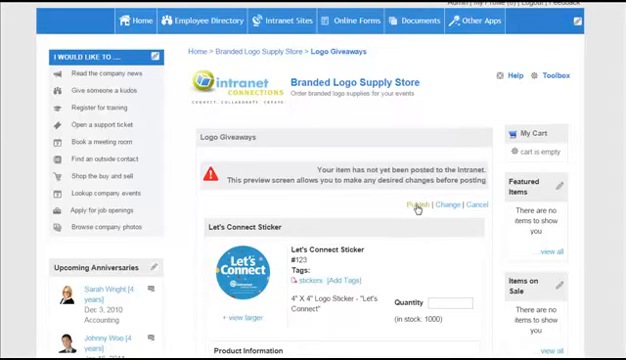
# - Publish the Let's Connect Sticker so it appears posted in the Logo Stickers listing
pyautogui.click(412, 204)
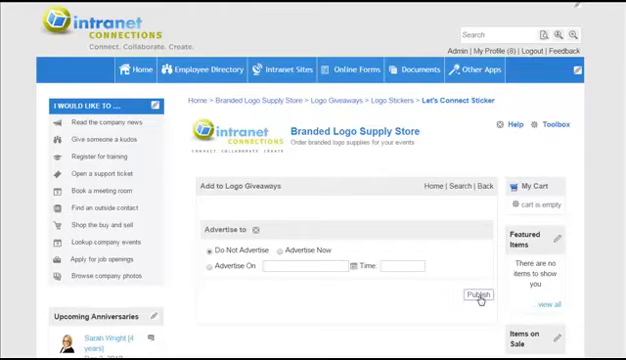
pyautogui.click(478, 294)
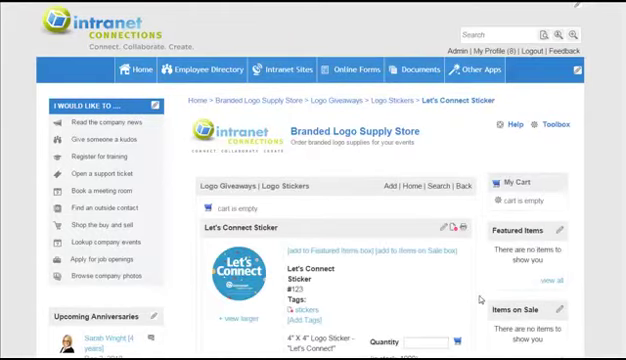
pyautogui.scroll(-3)
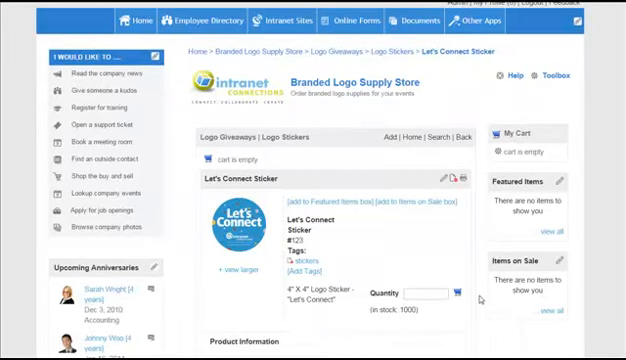
pyautogui.scroll(-3)
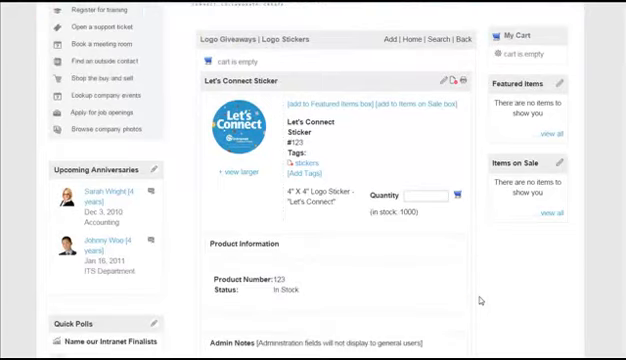